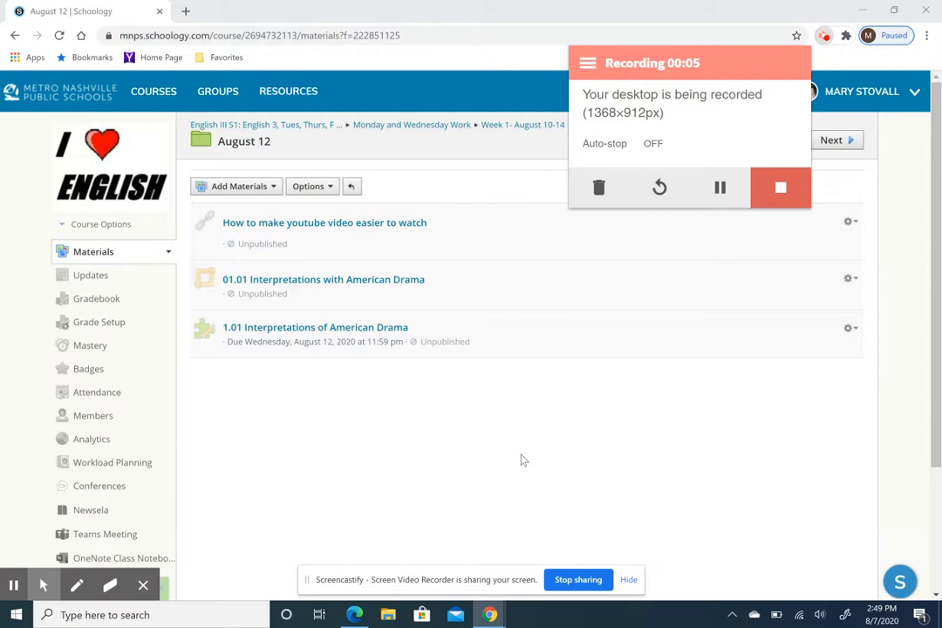
mouse_move(520, 464)
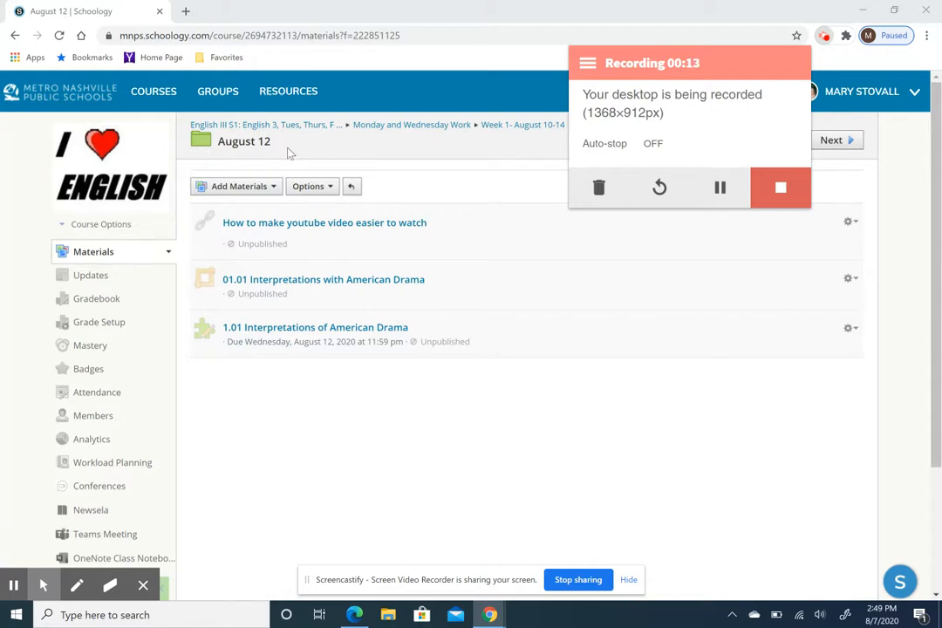
mouse_move(195, 273)
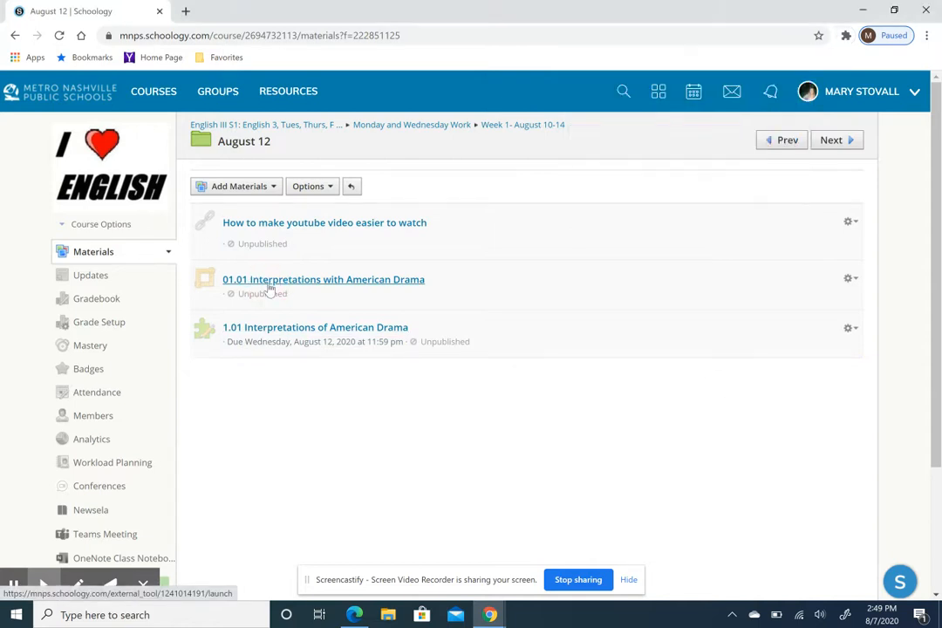
Open lesson 01.01 and read page 1 of 6 with the overview and objectives.
left_click(323, 279)
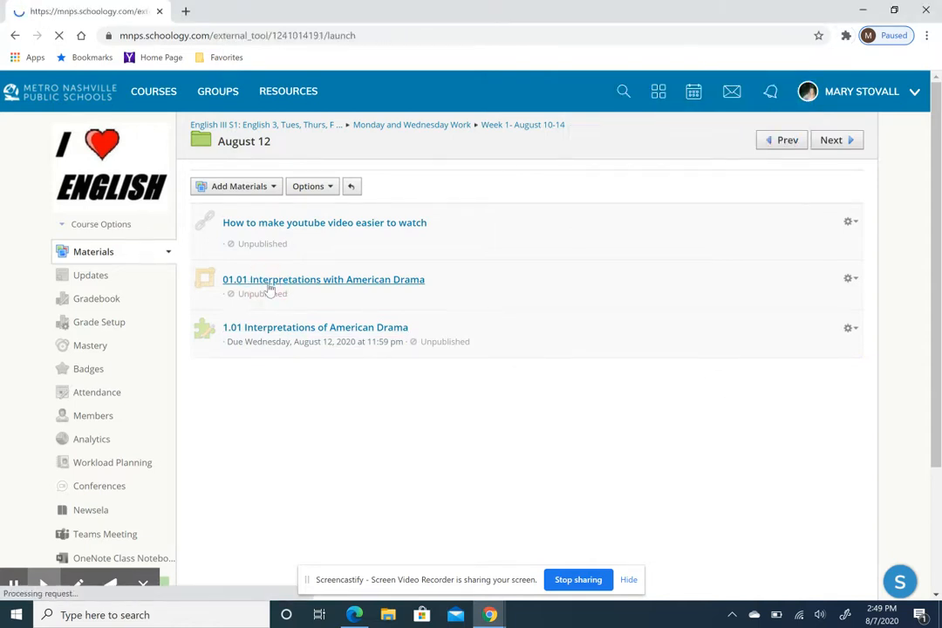
left_click(323, 280)
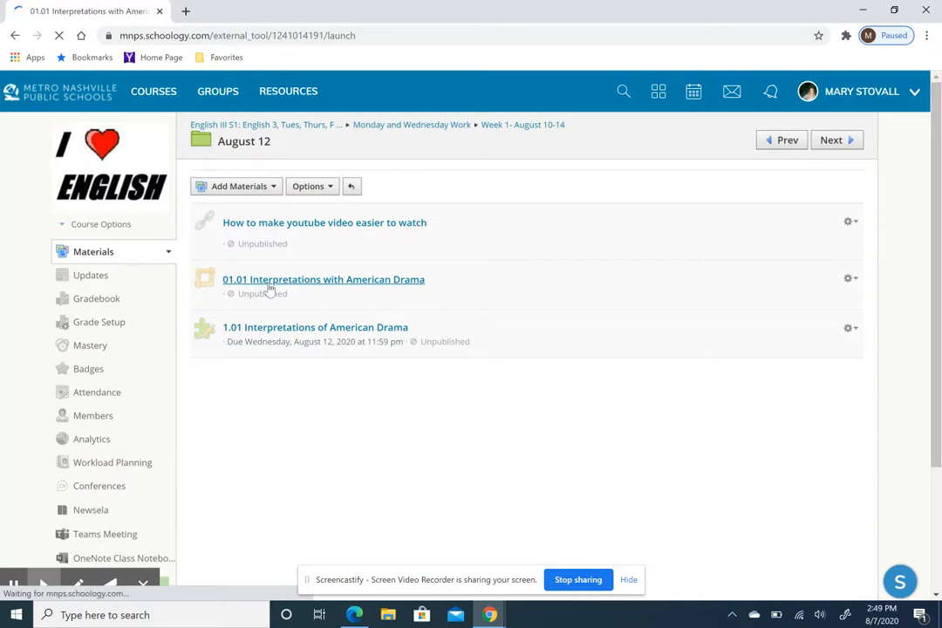
left_click(322, 279)
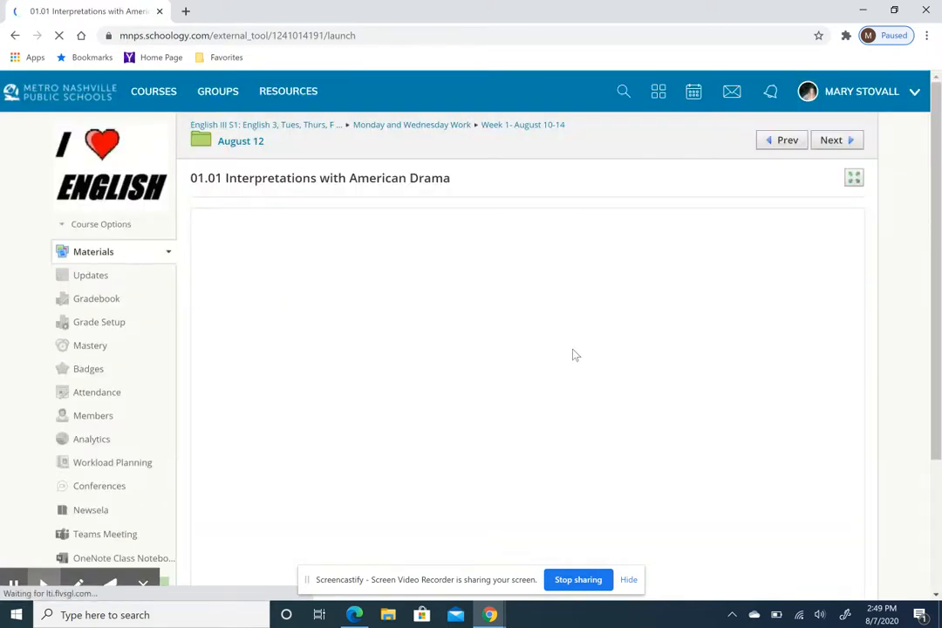
scroll("down", 3)
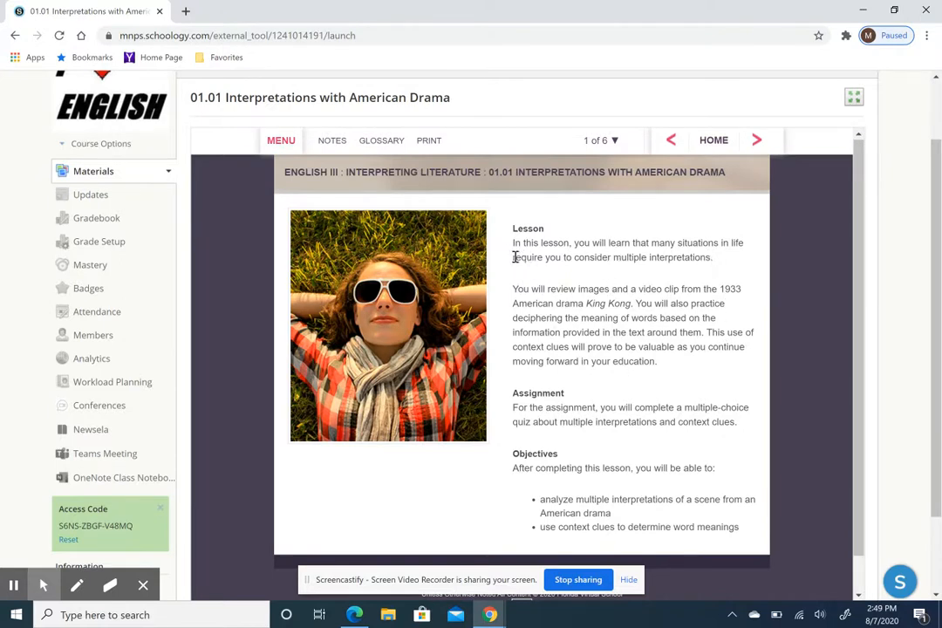
mouse_move(764, 391)
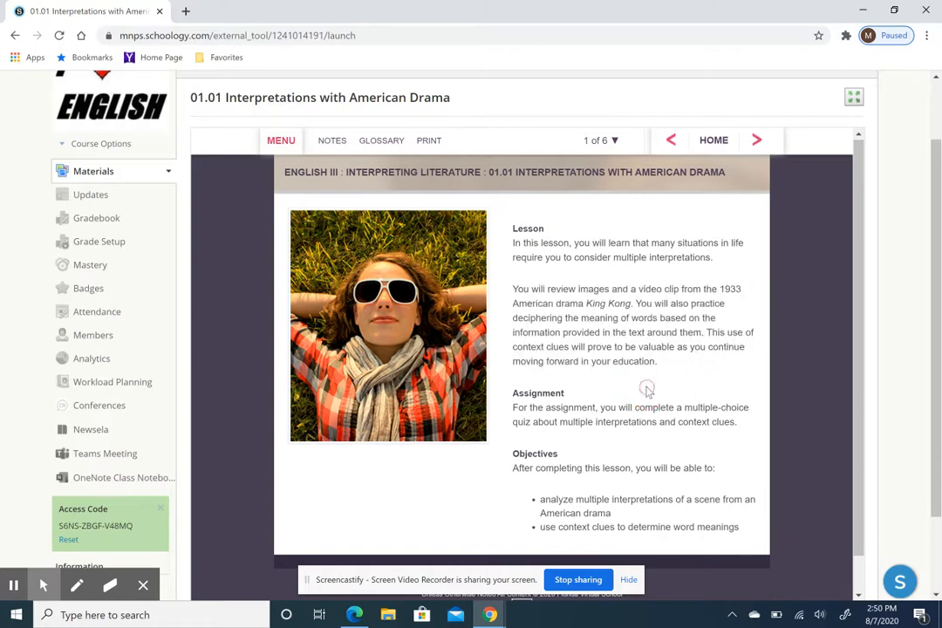
mouse_move(626, 420)
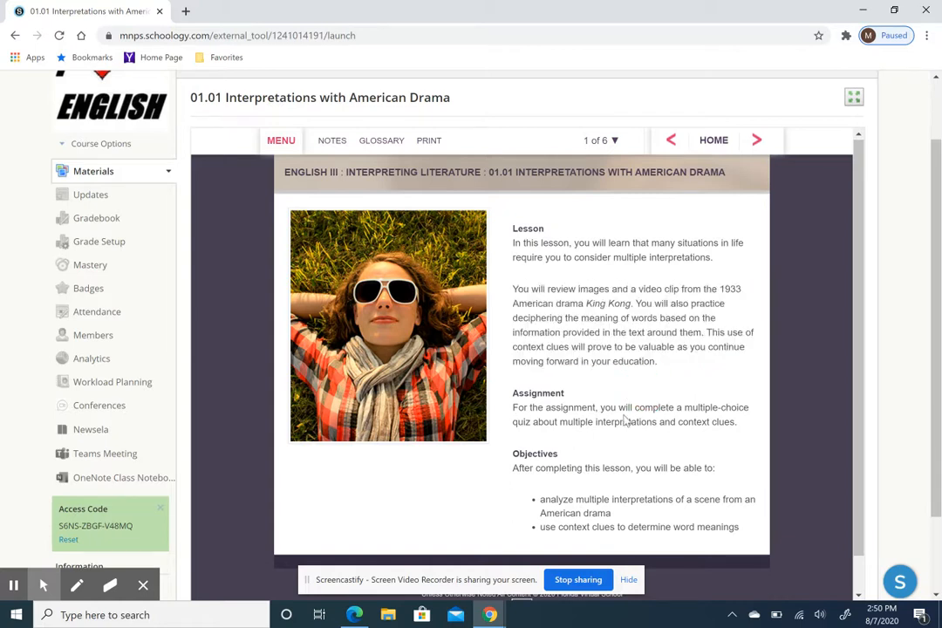
mouse_move(752, 412)
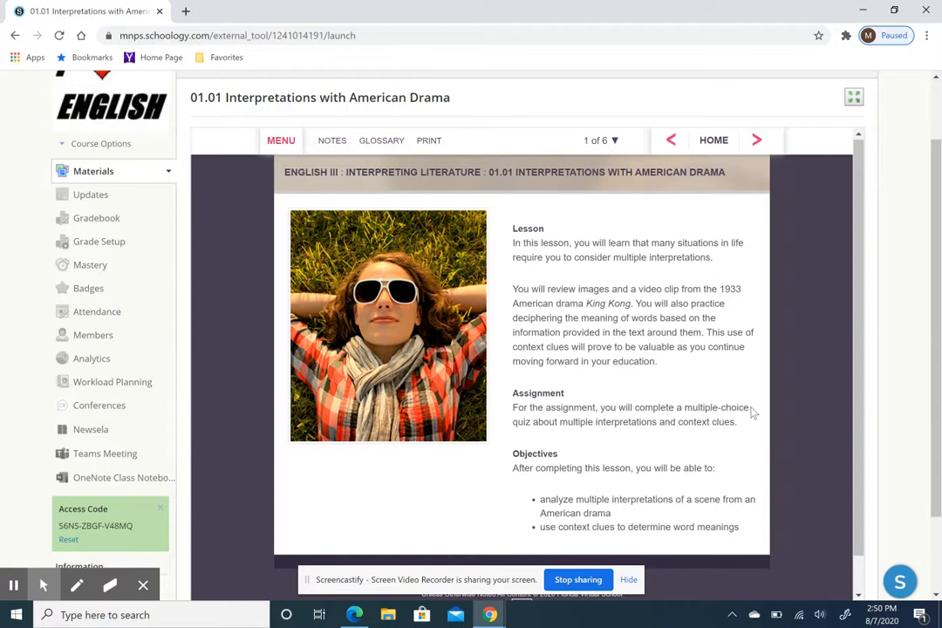
mouse_move(637, 439)
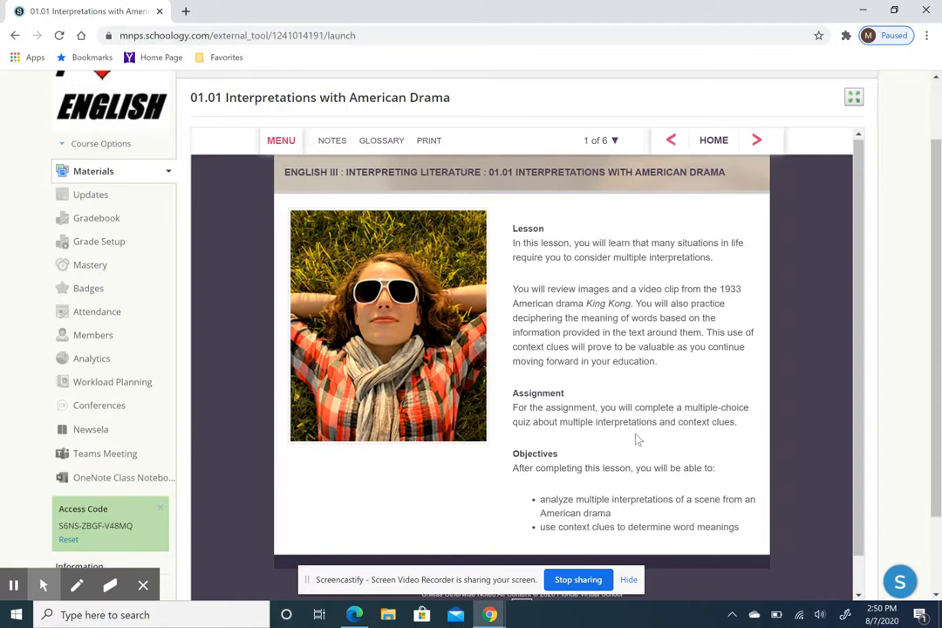
mouse_move(739, 439)
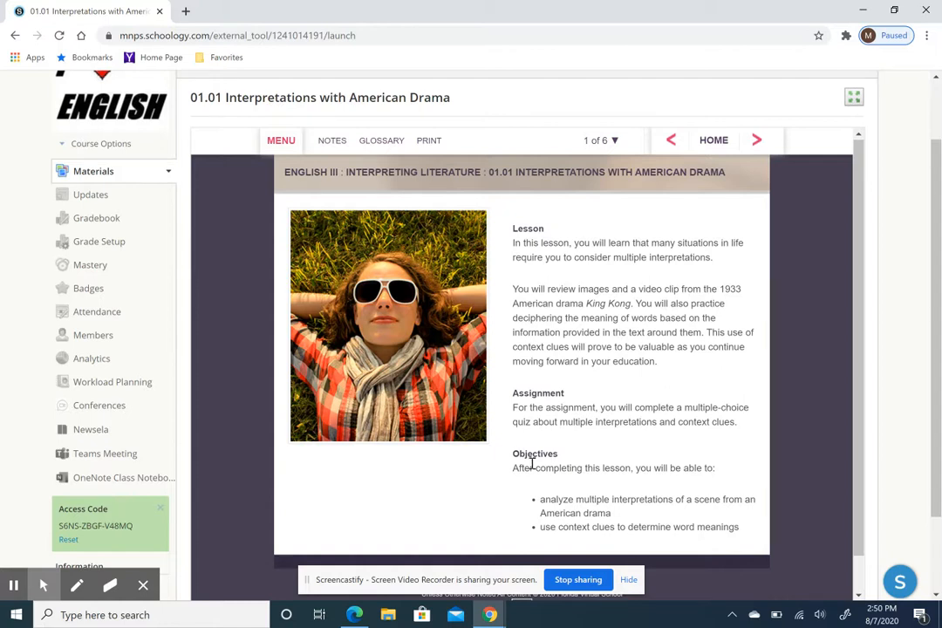
mouse_move(492, 515)
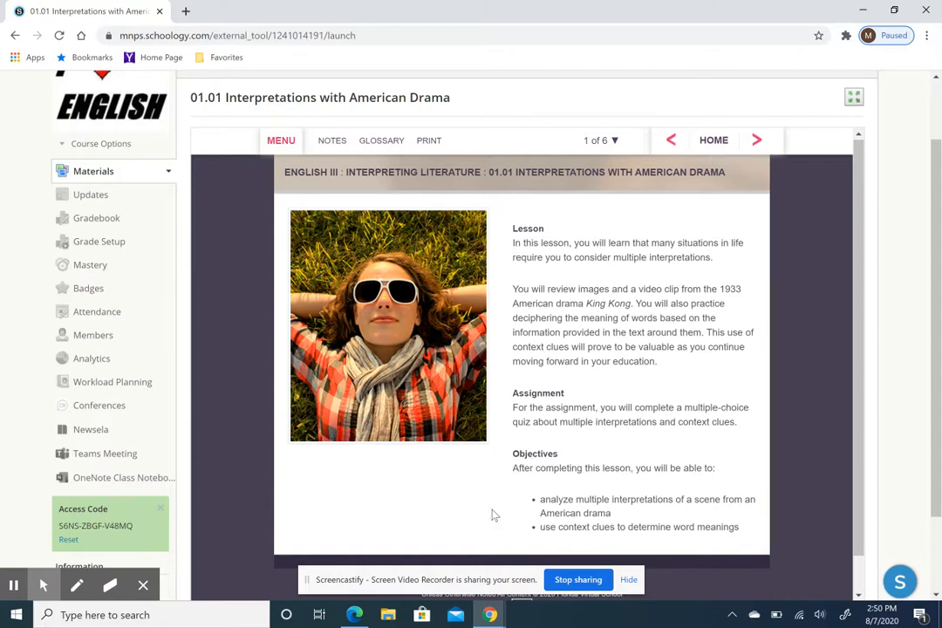
mouse_move(695, 482)
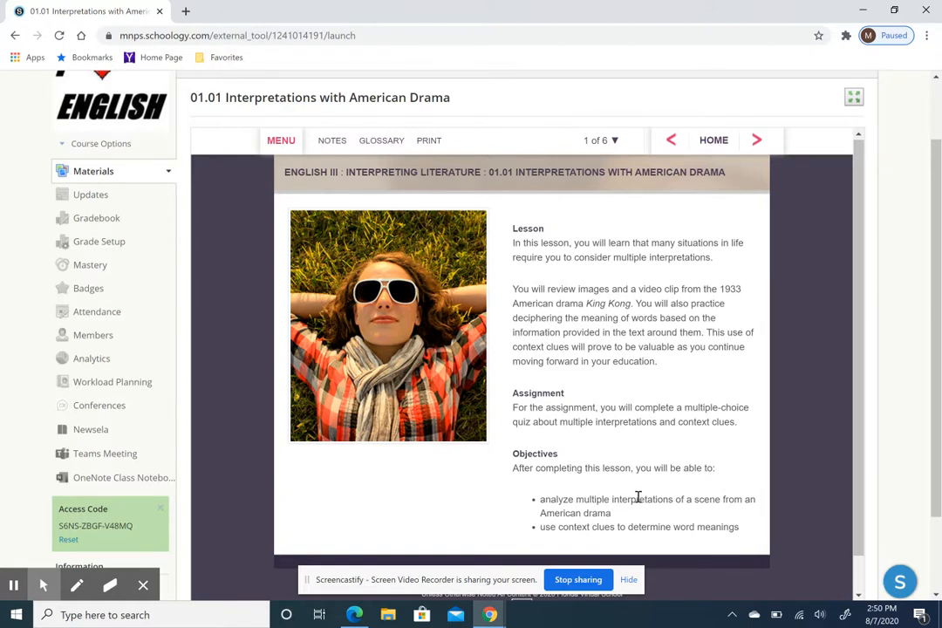
mouse_move(569, 546)
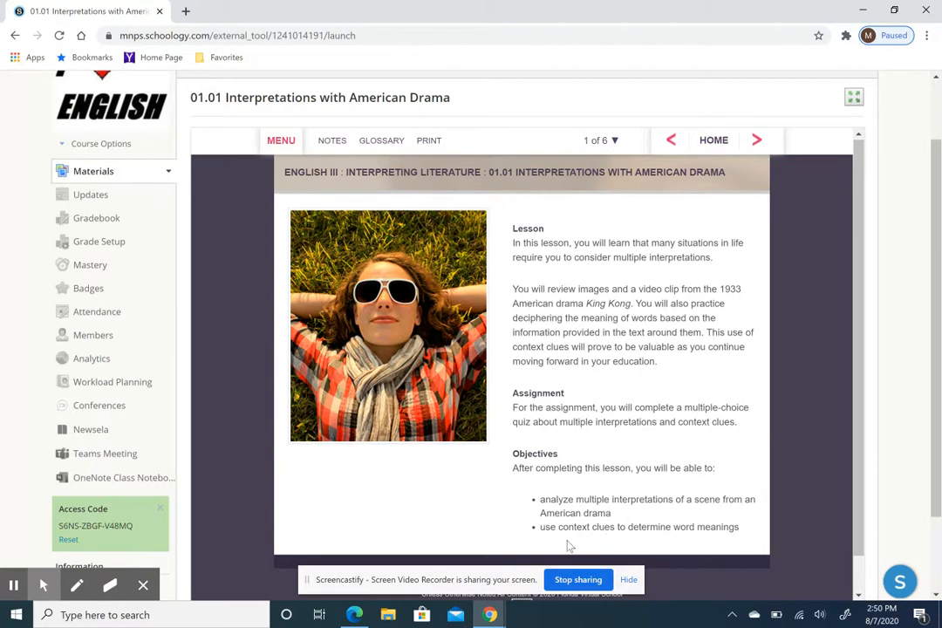
mouse_move(695, 532)
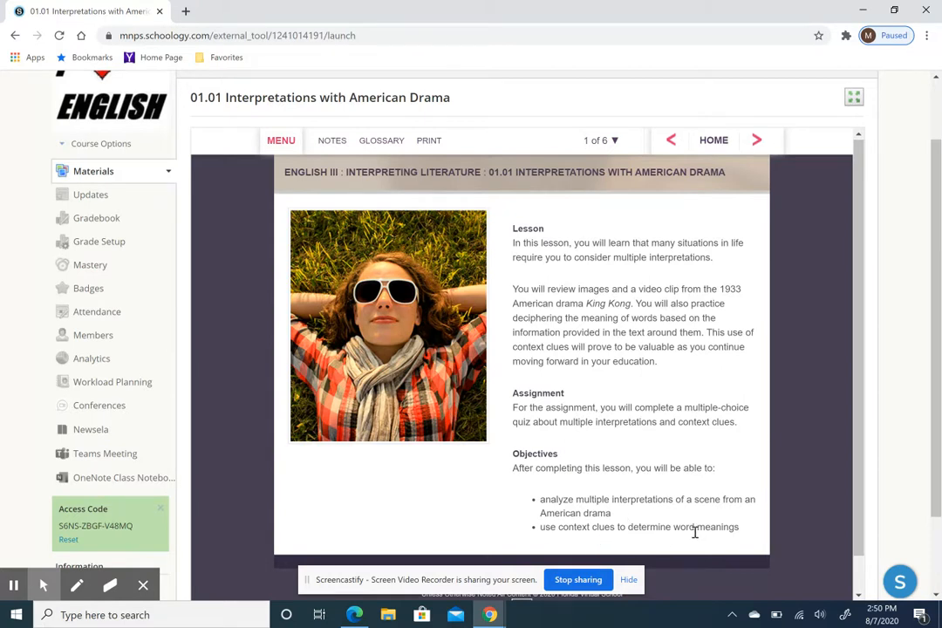
mouse_move(766, 258)
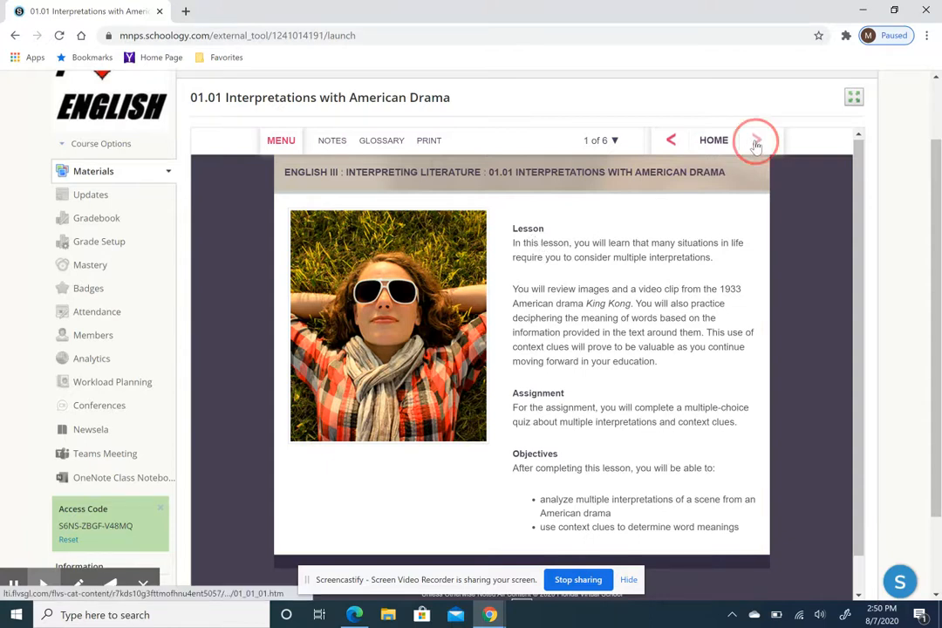
left_click(754, 140)
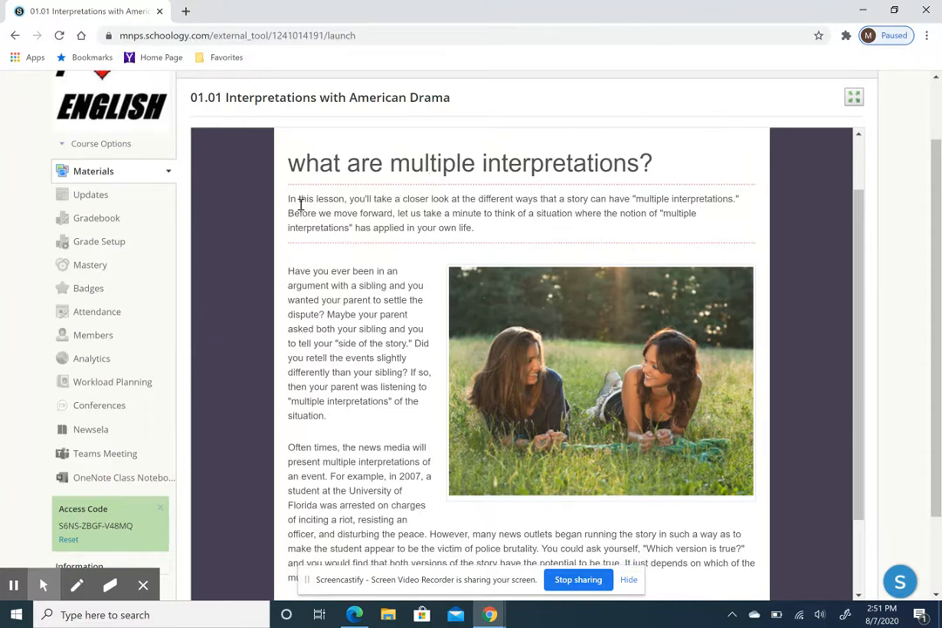
mouse_move(478, 198)
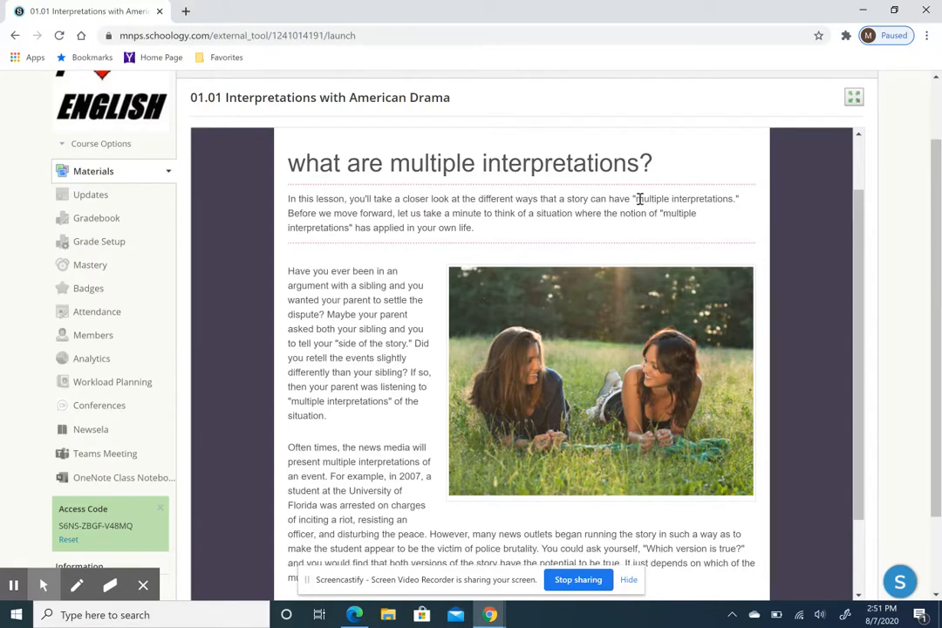
left_click_drag(642, 199, 736, 198)
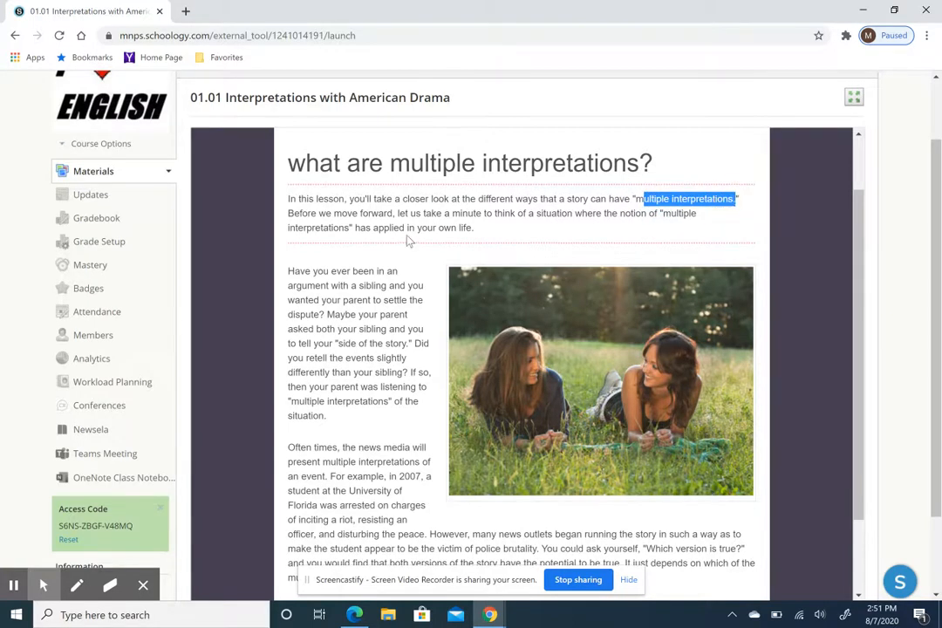
mouse_move(515, 238)
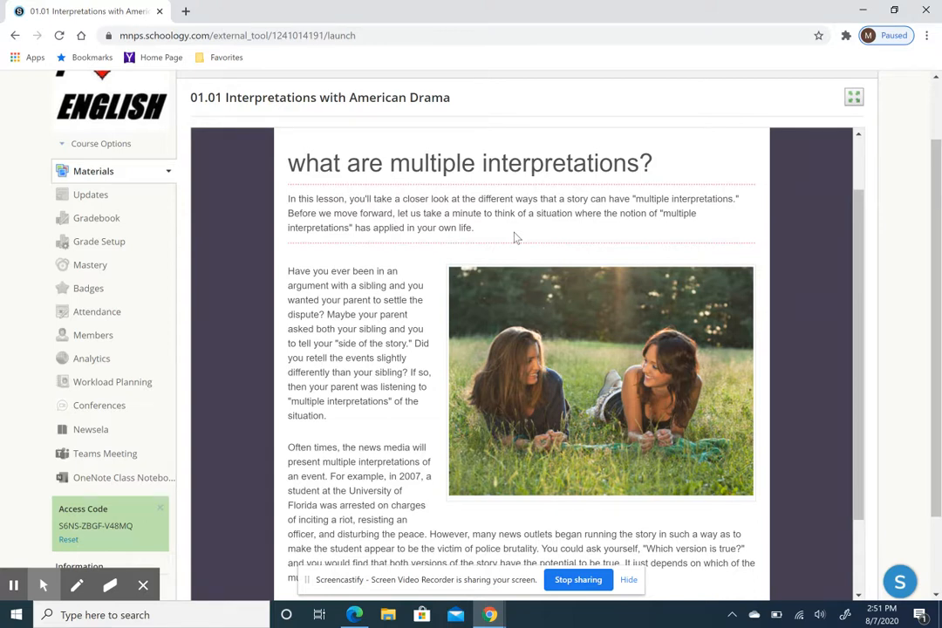
scroll("down", 3)
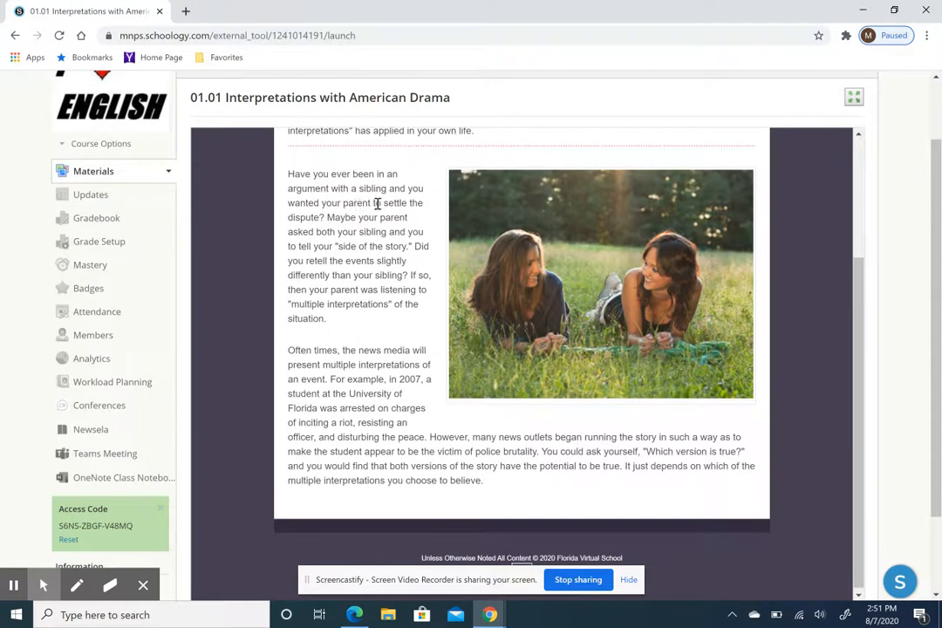
mouse_move(328, 218)
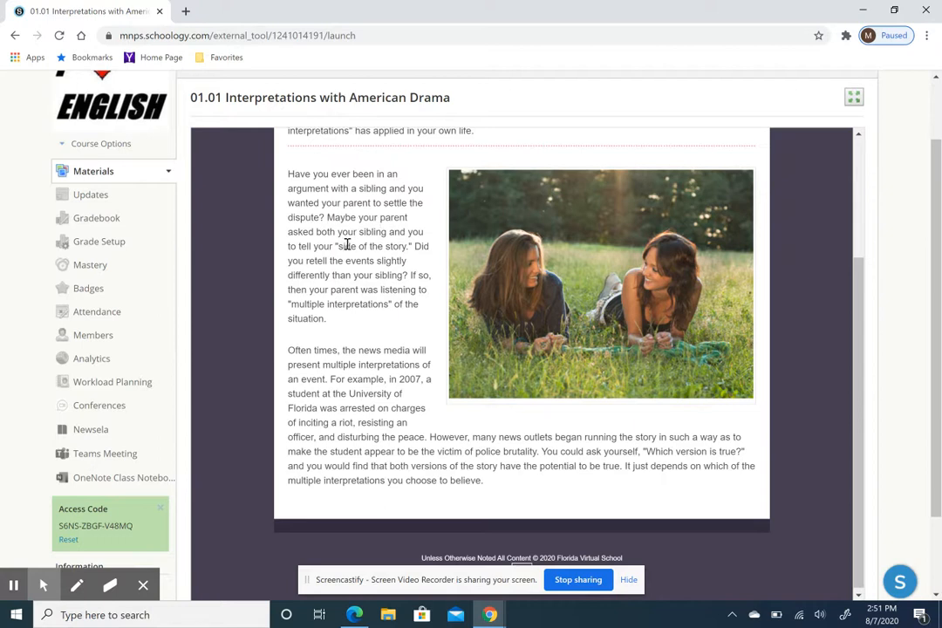
mouse_move(377, 244)
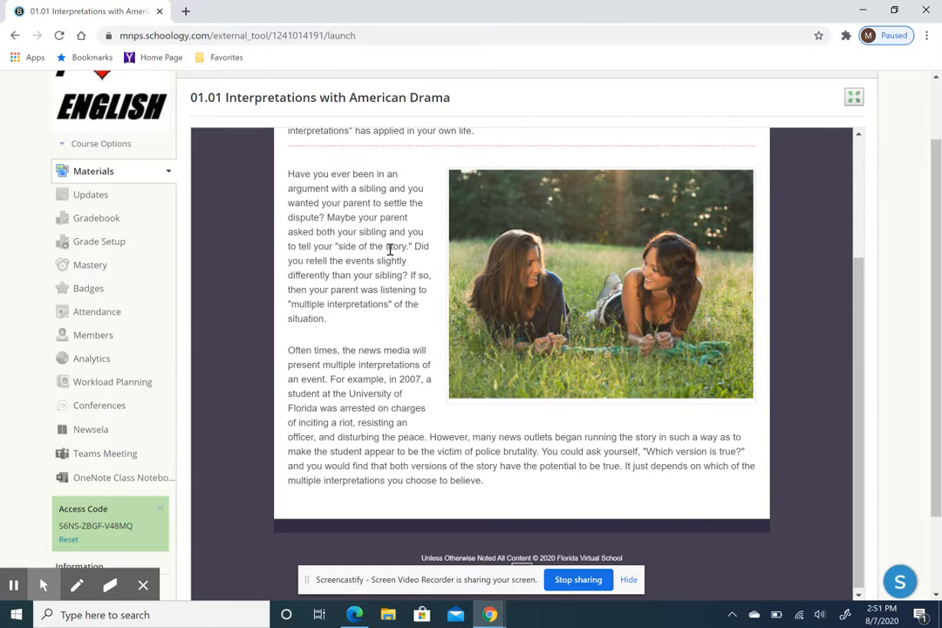
mouse_move(358, 273)
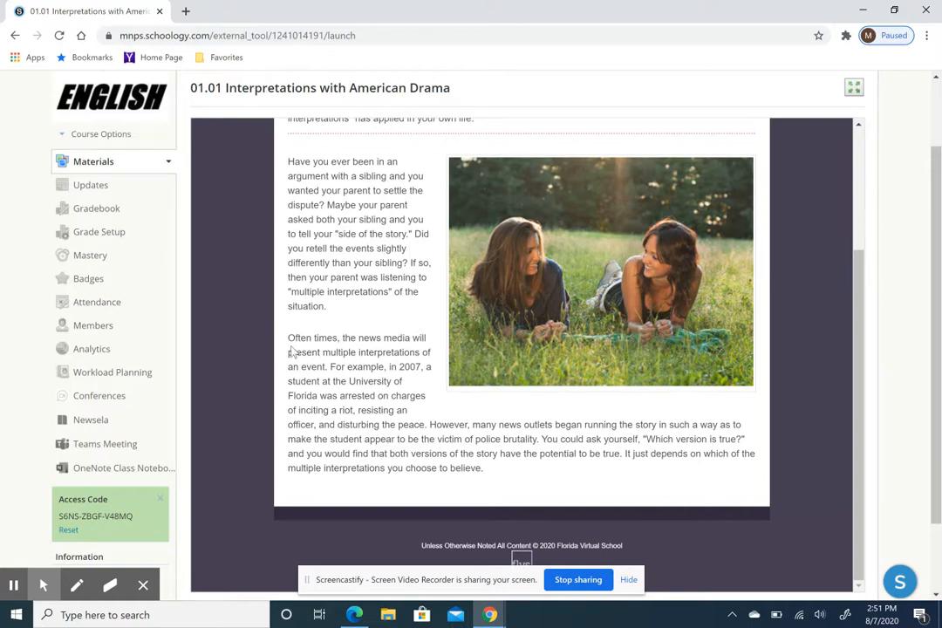
mouse_move(304, 377)
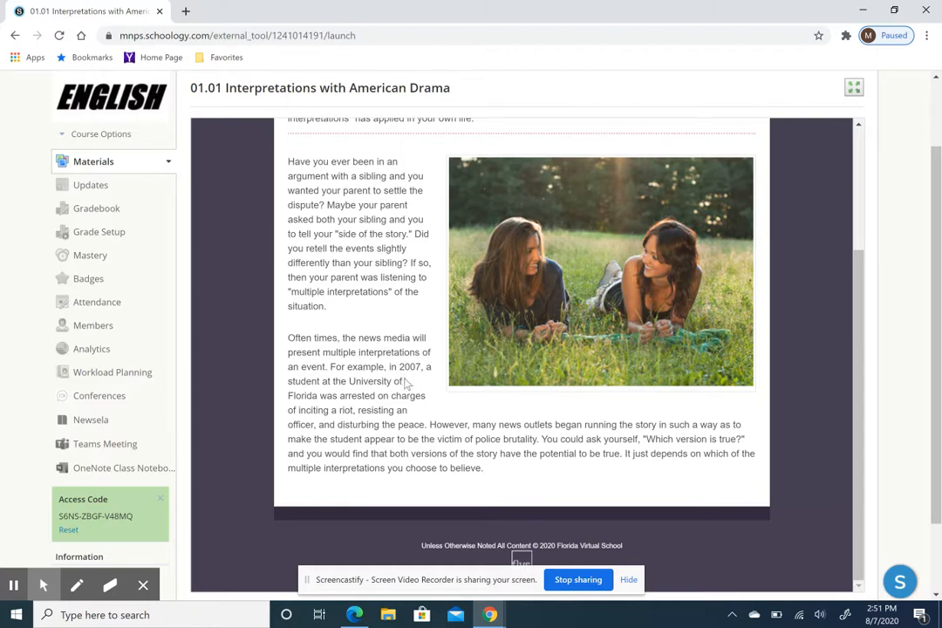
mouse_move(375, 391)
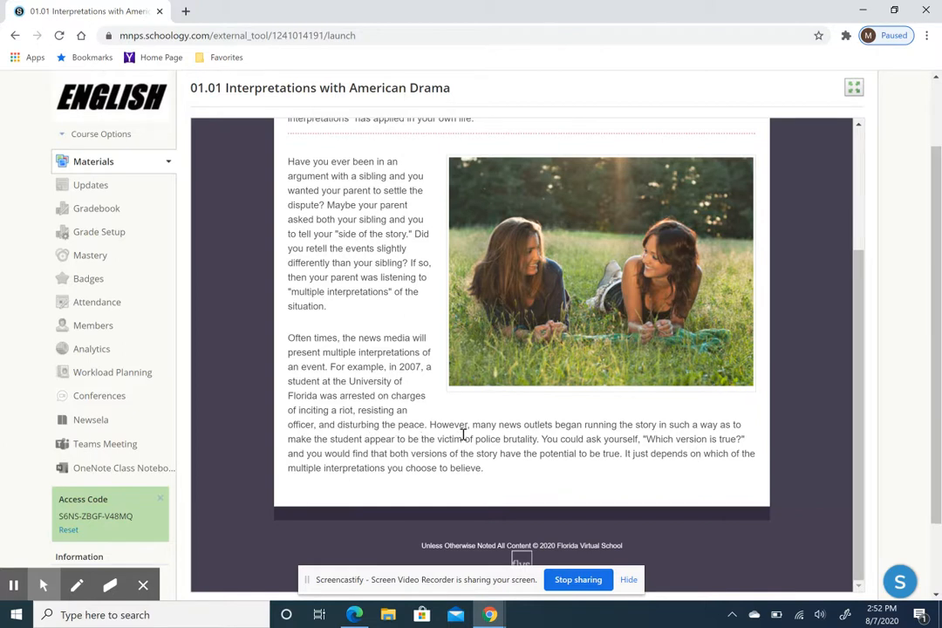
mouse_move(649, 440)
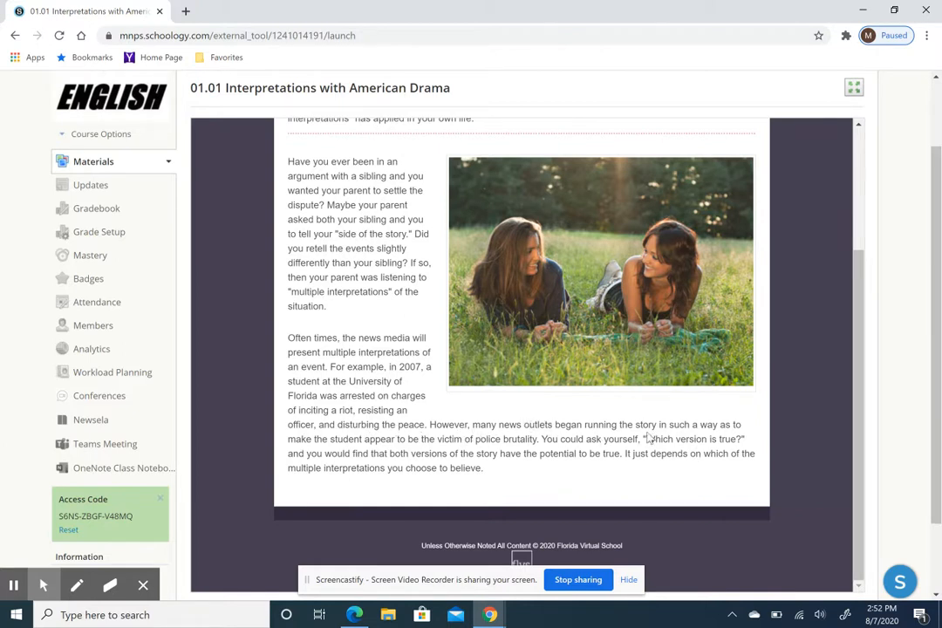
mouse_move(363, 450)
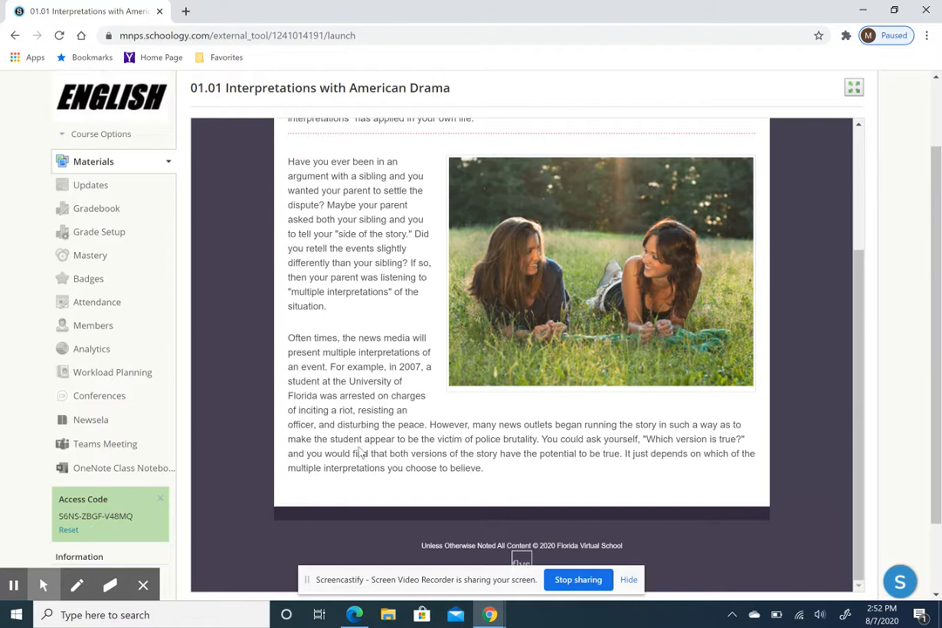
mouse_move(468, 452)
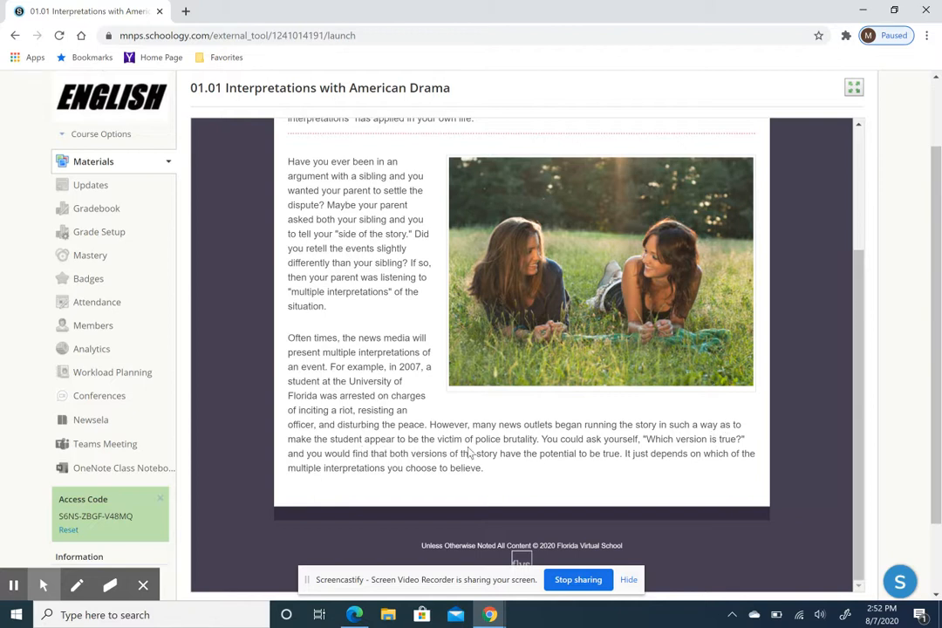
mouse_move(539, 440)
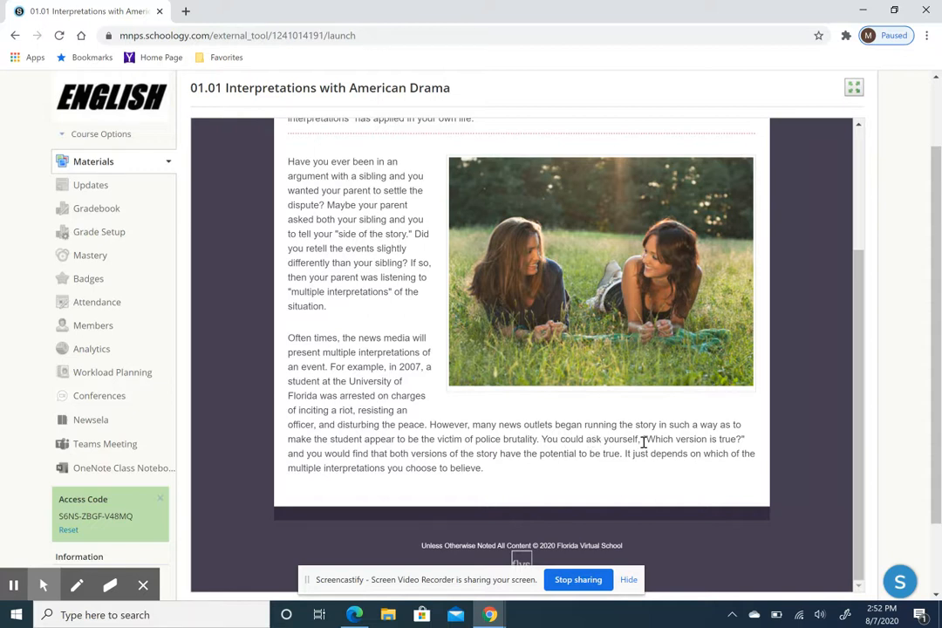
mouse_move(415, 523)
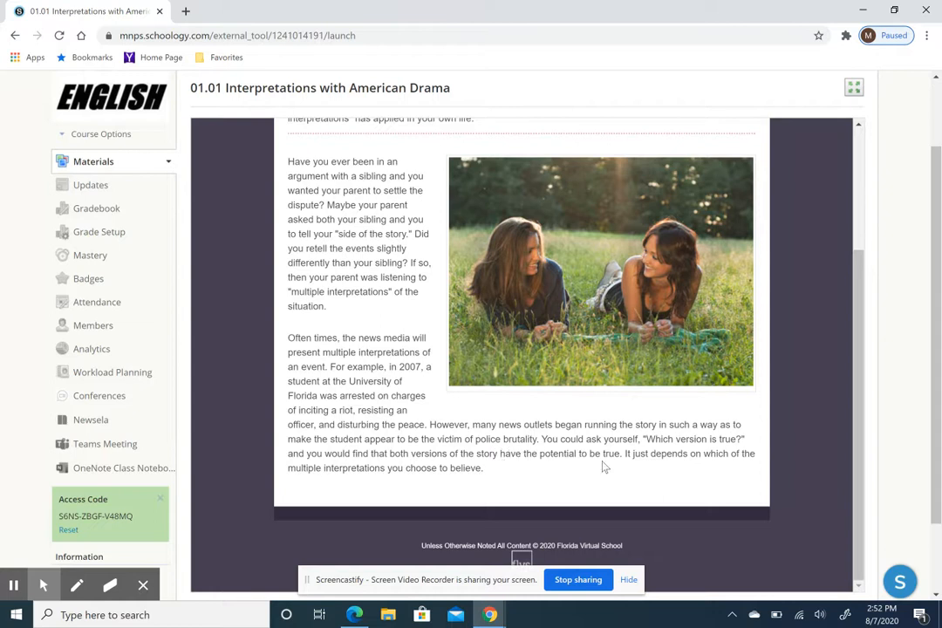
mouse_move(722, 468)
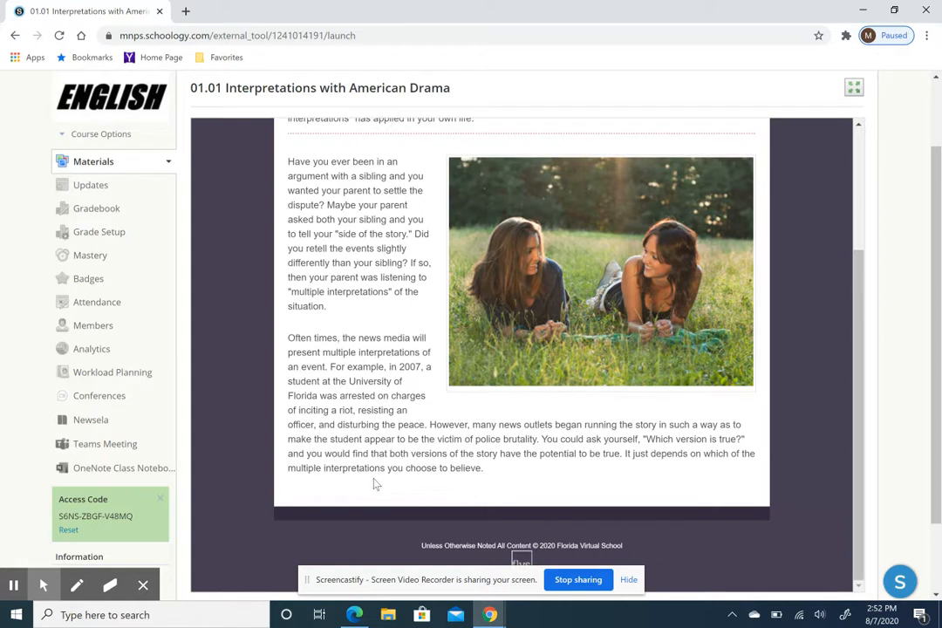
mouse_move(566, 457)
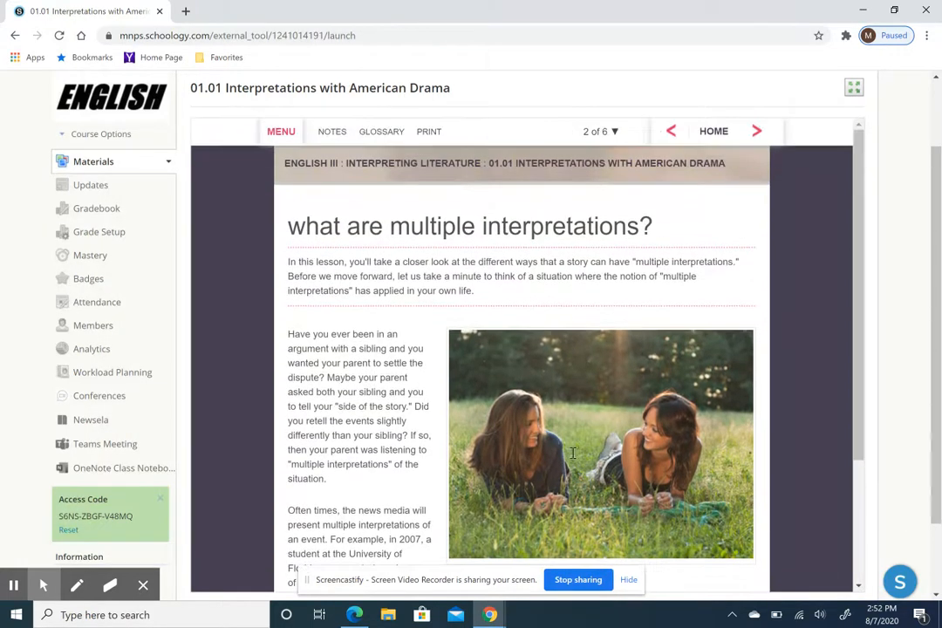
Advance to page 3, 'Watch a Video of King Kong', and start the trailer.
left_click(755, 131)
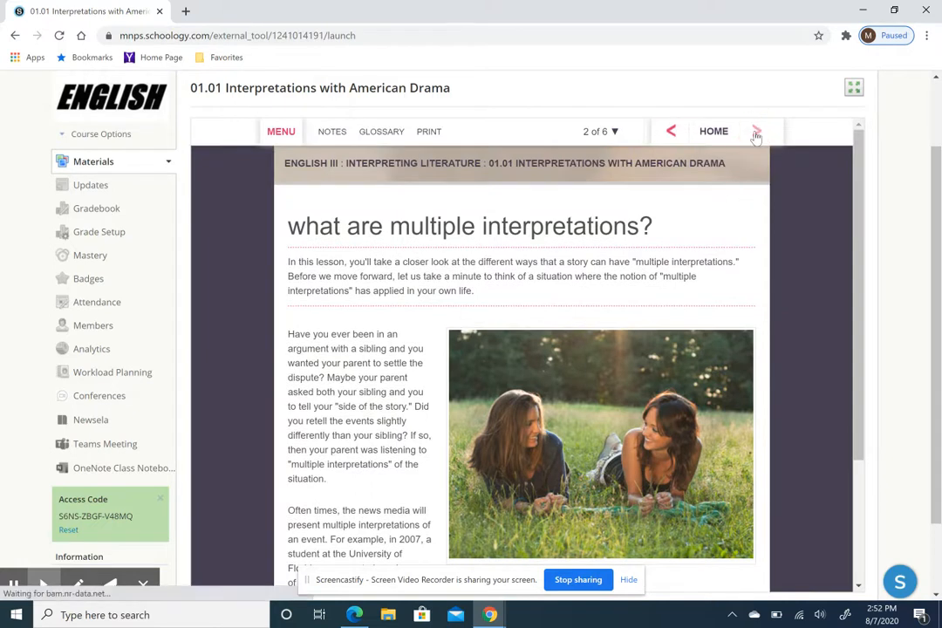
left_click(757, 131)
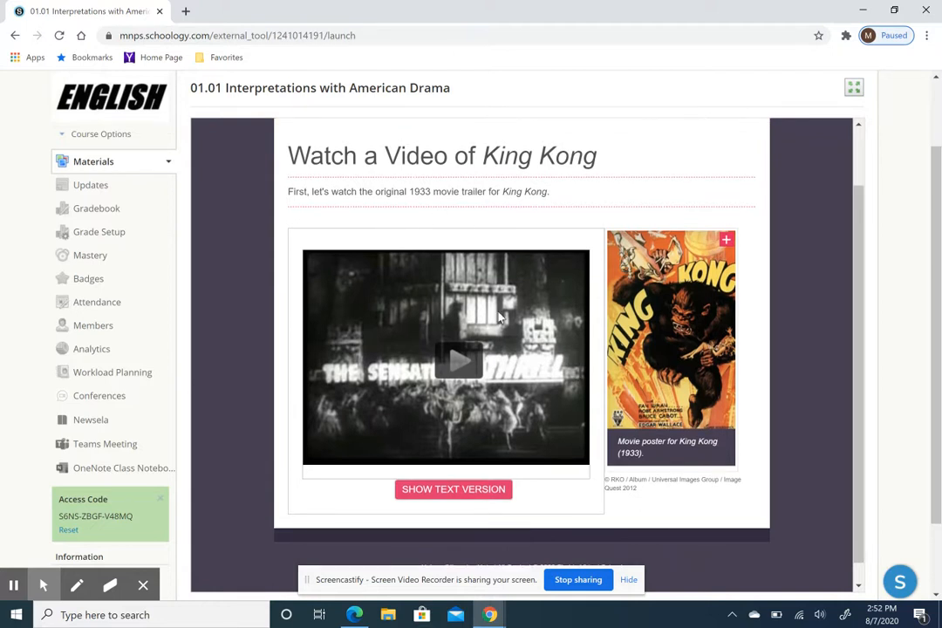
mouse_move(520, 271)
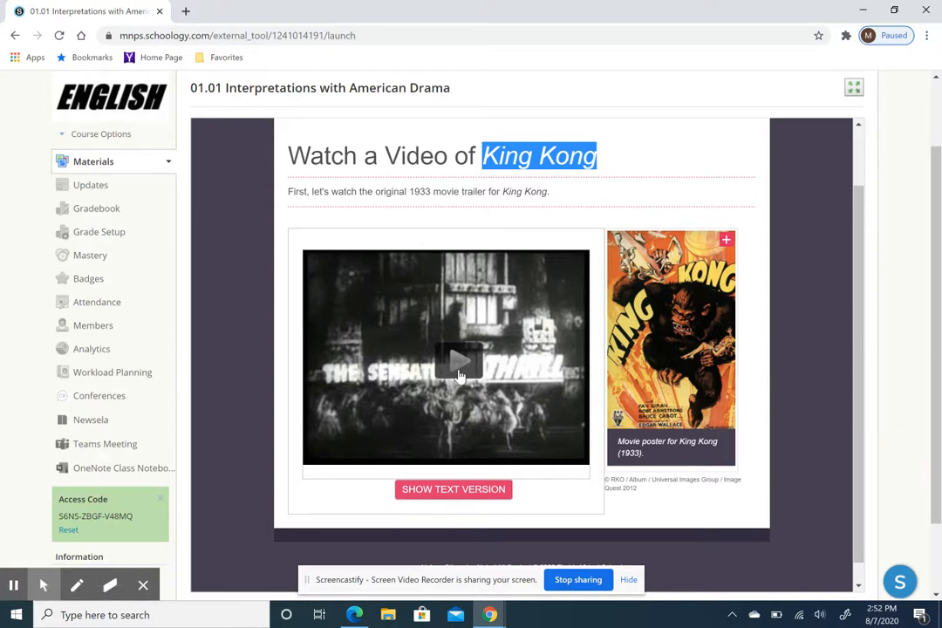
left_click(447, 361)
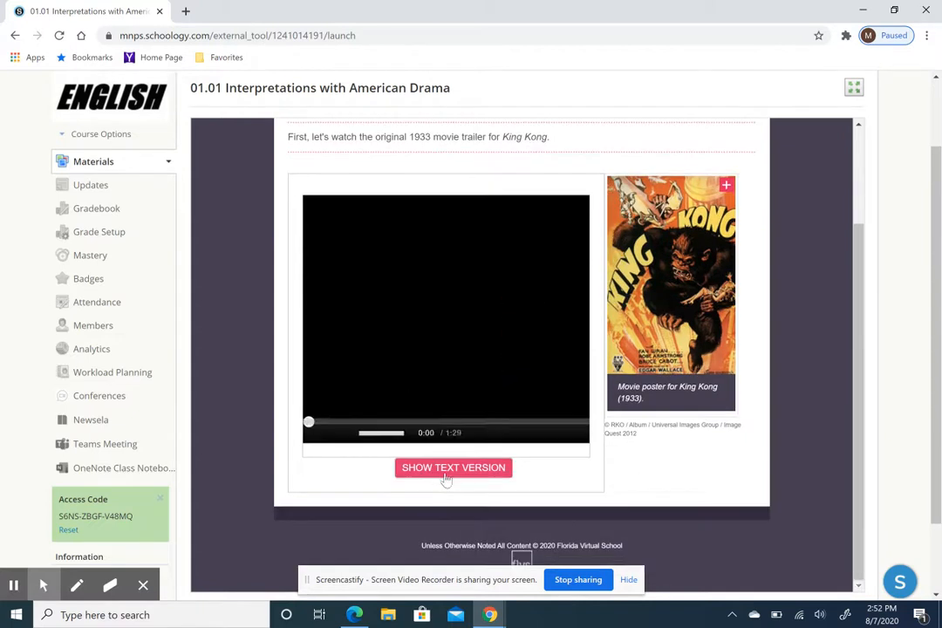
Read the trailer's text transcript, then return to the video view.
left_click(454, 467)
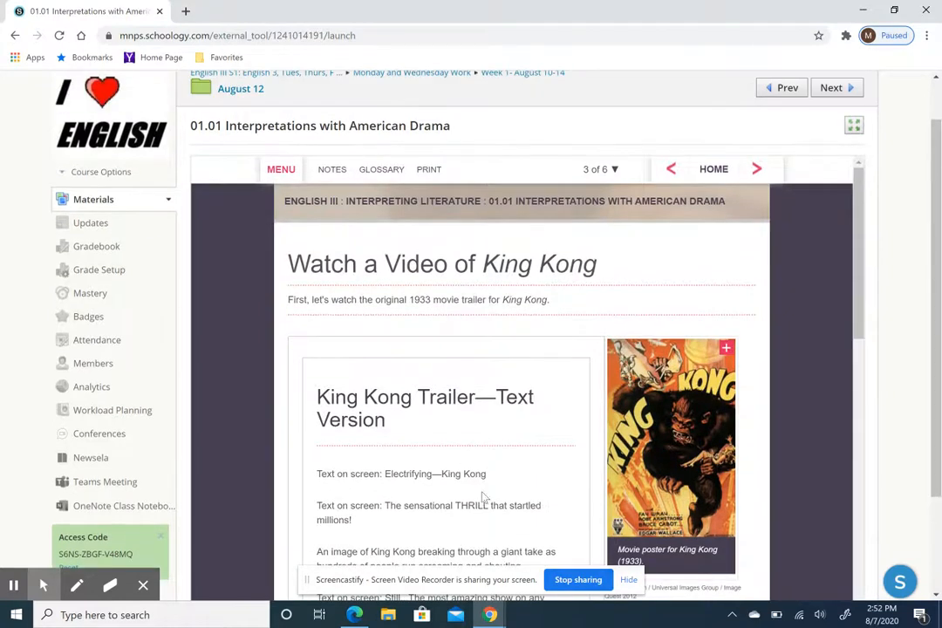
scroll("down", 3)
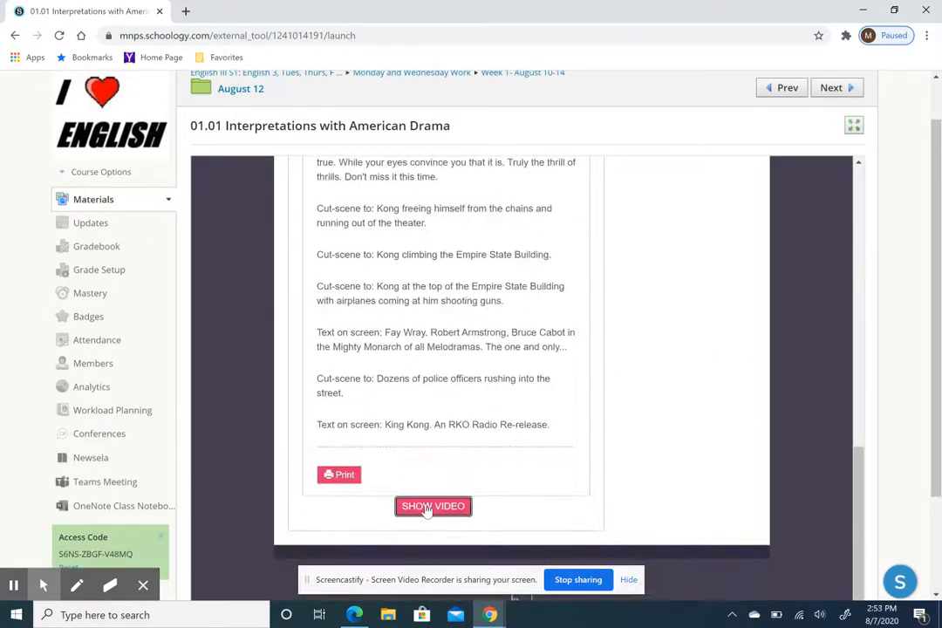
left_click(433, 506)
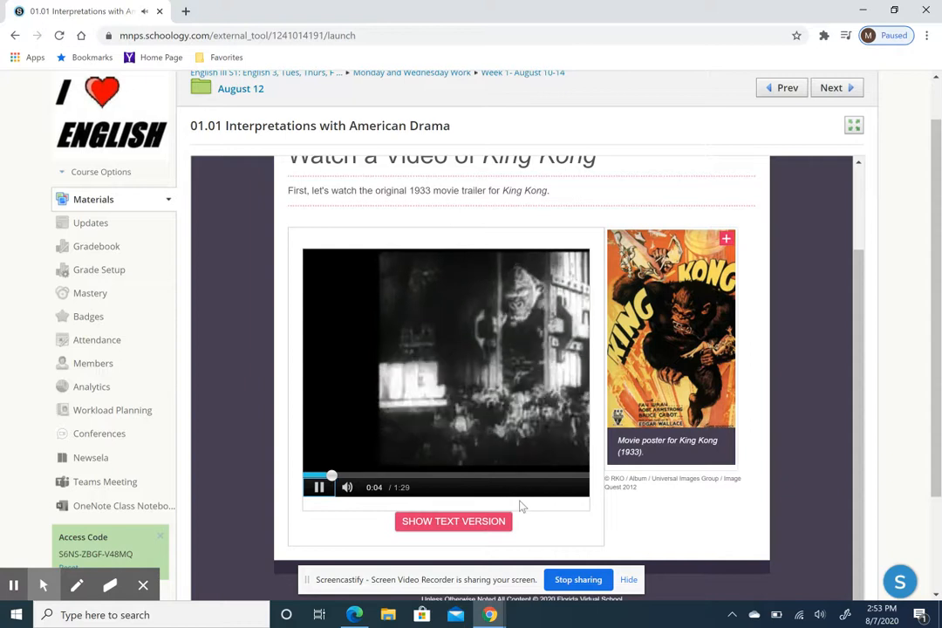
mouse_move(539, 492)
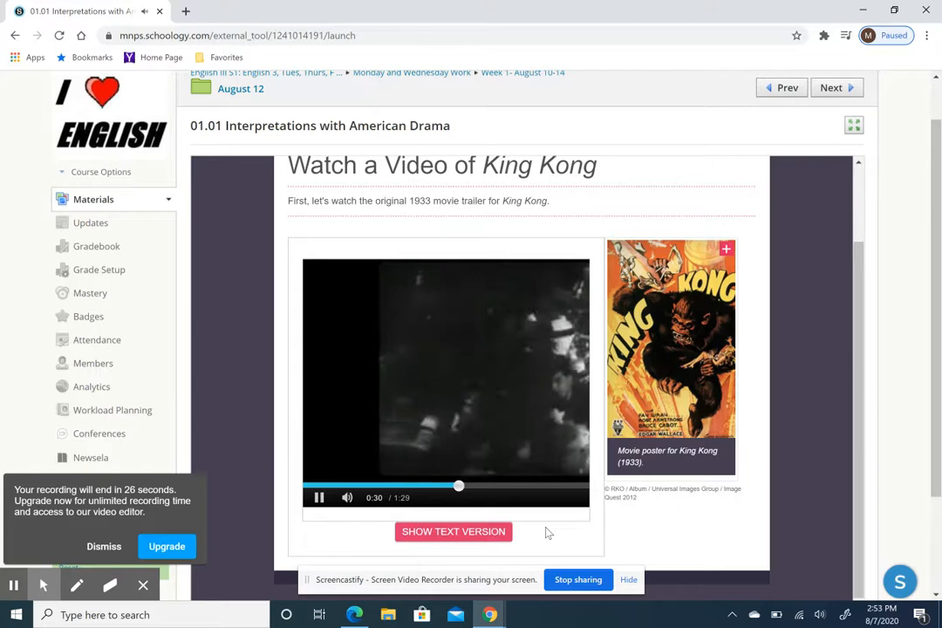
mouse_move(574, 551)
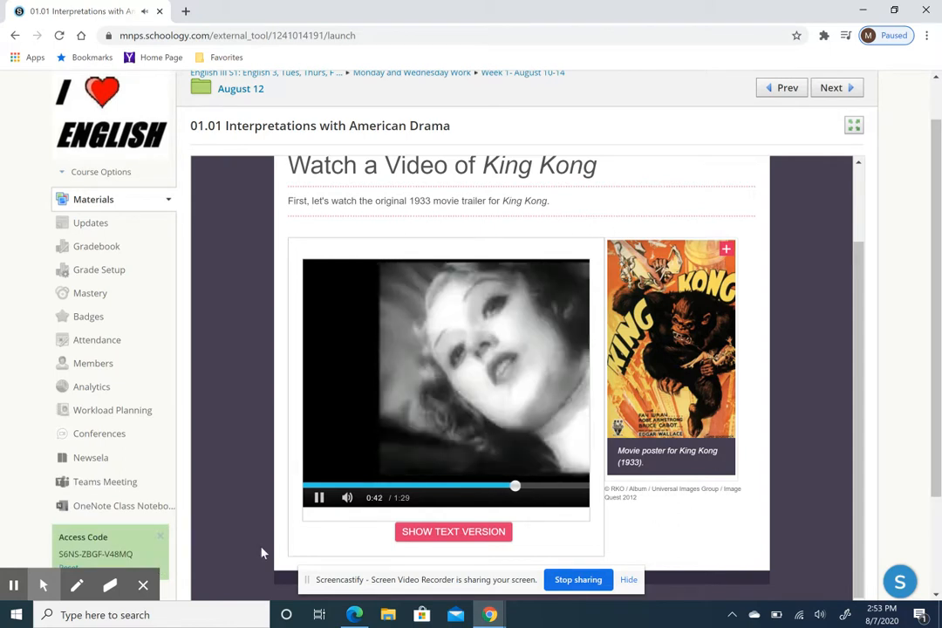
Pause the King Kong trailer at about 0:44 and head toward the next lesson page.
left_click(319, 497)
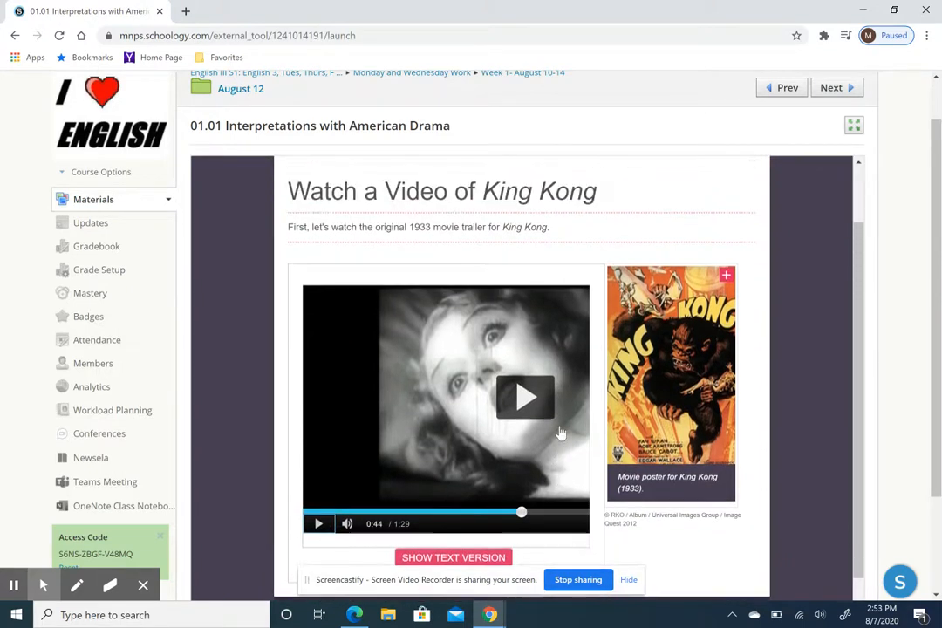
left_click(853, 126)
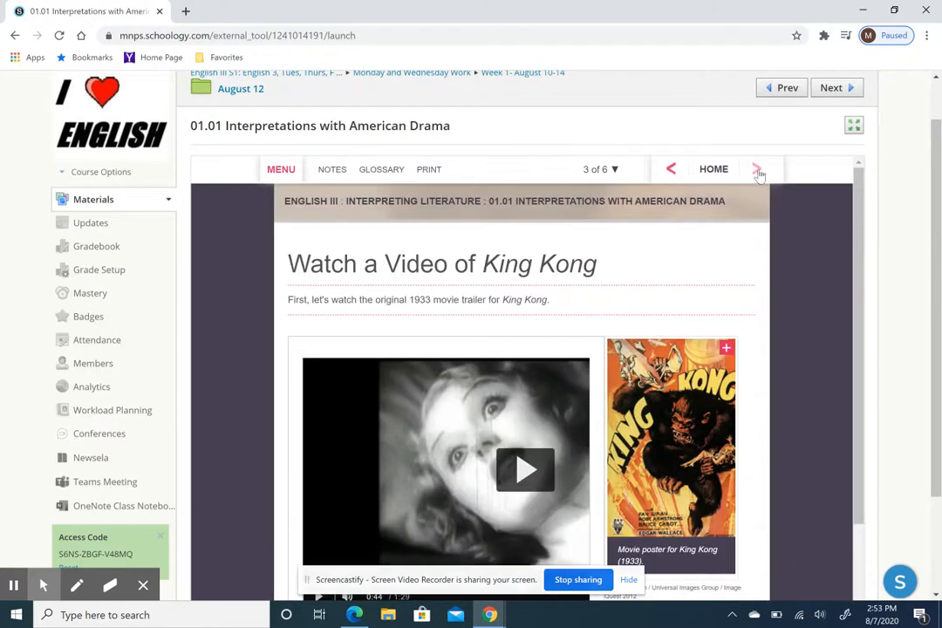